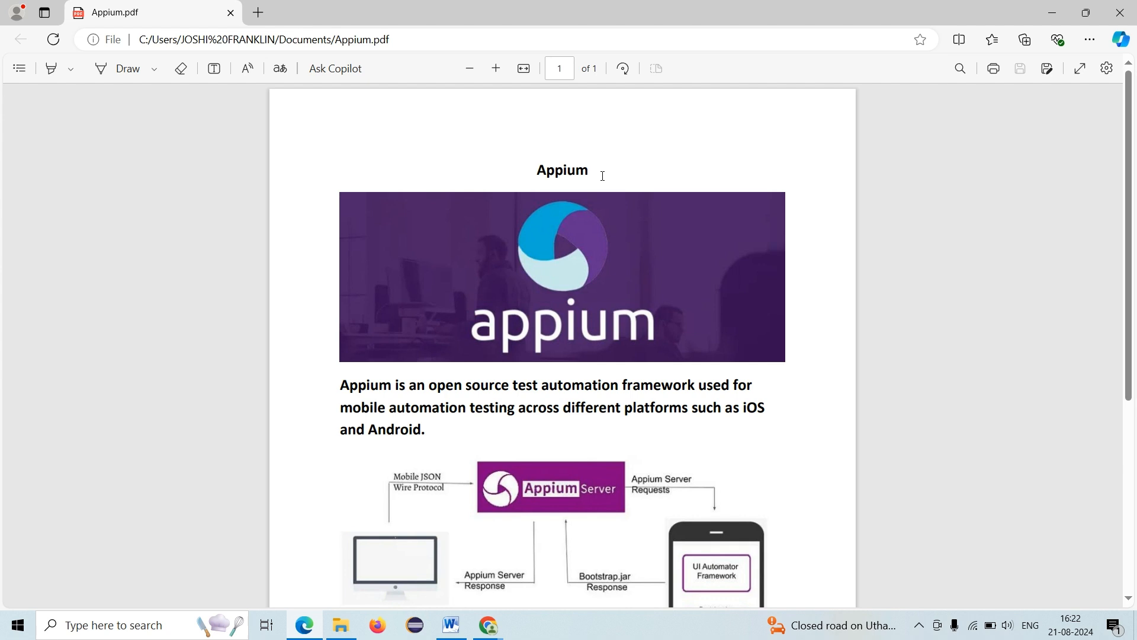
scroll(down, 3)
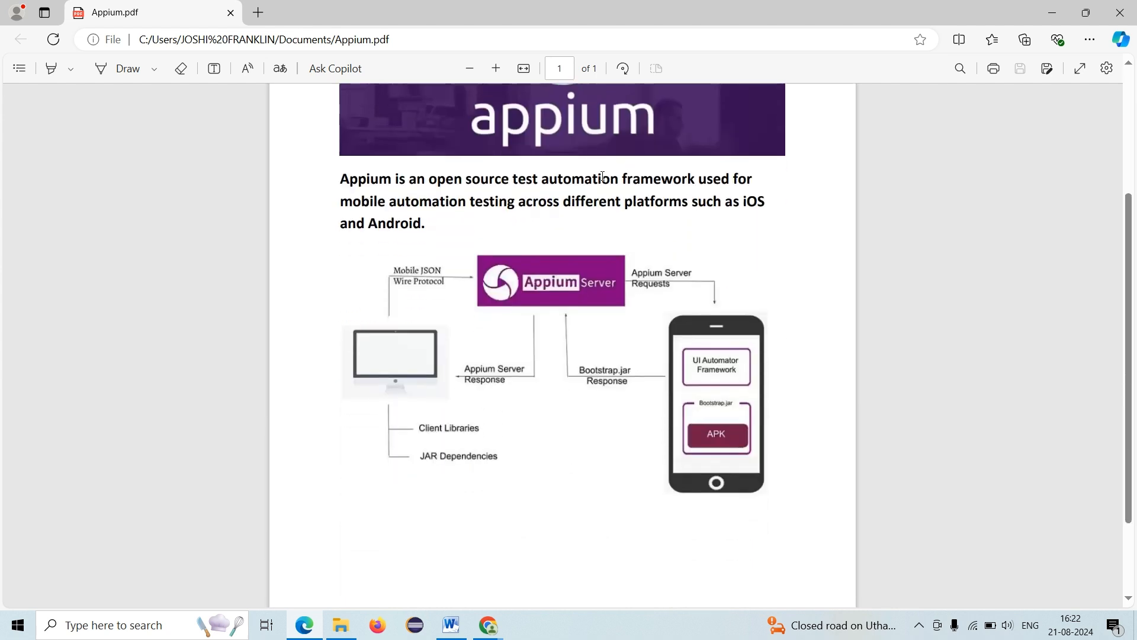
scroll(down, 3)
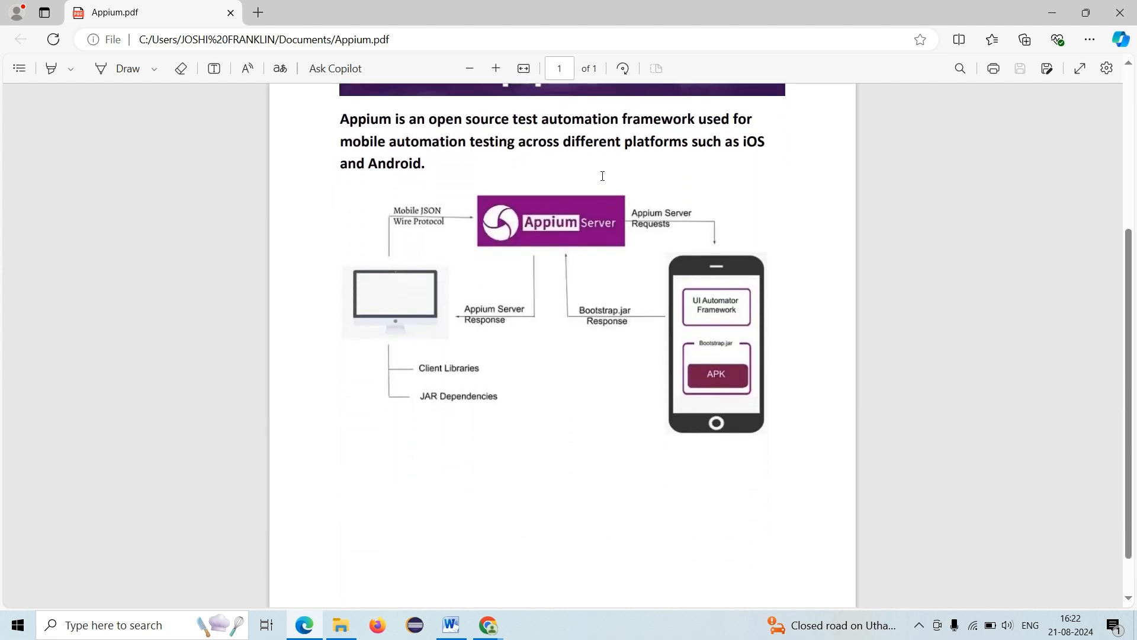